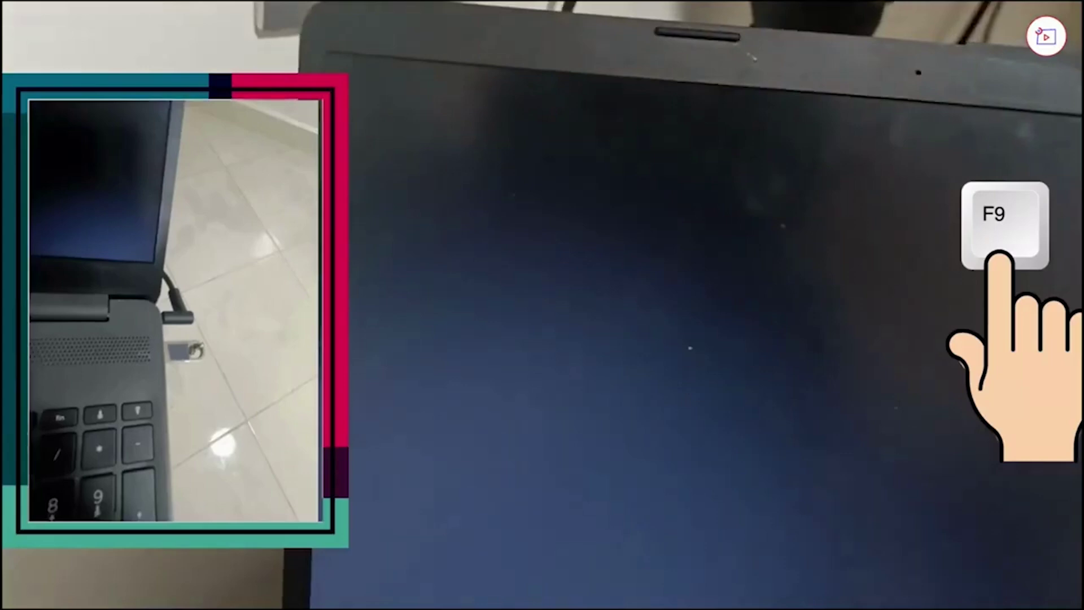
Bring up the Boot Device Options menu with F9 during startup
{"action": "key", "text": "F9"}
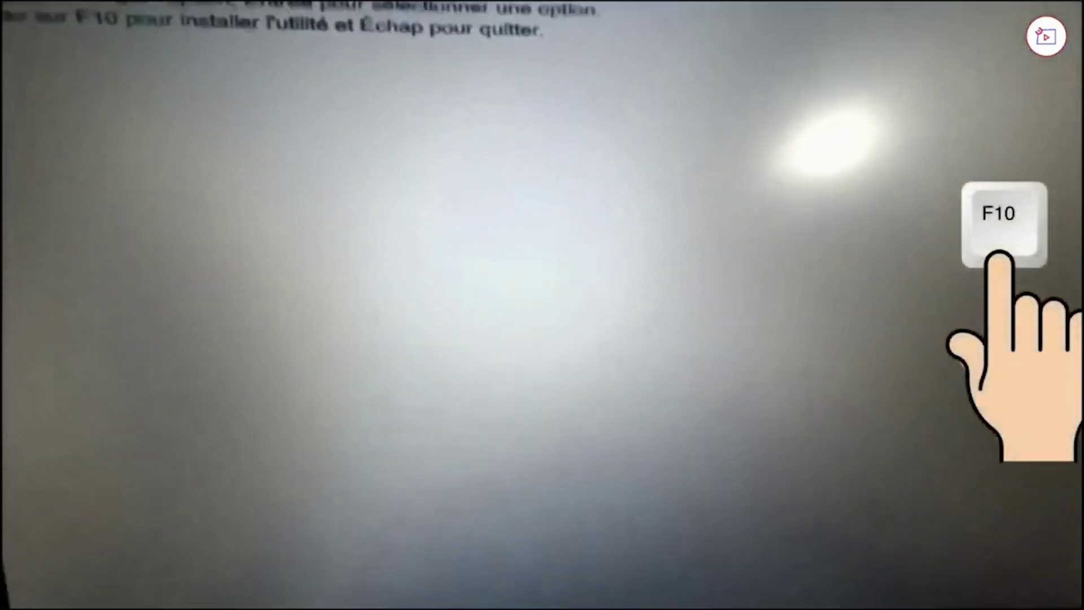
Enter the BIOS Setup Utility from the boot menu with F10
{"action": "key", "text": "F10"}
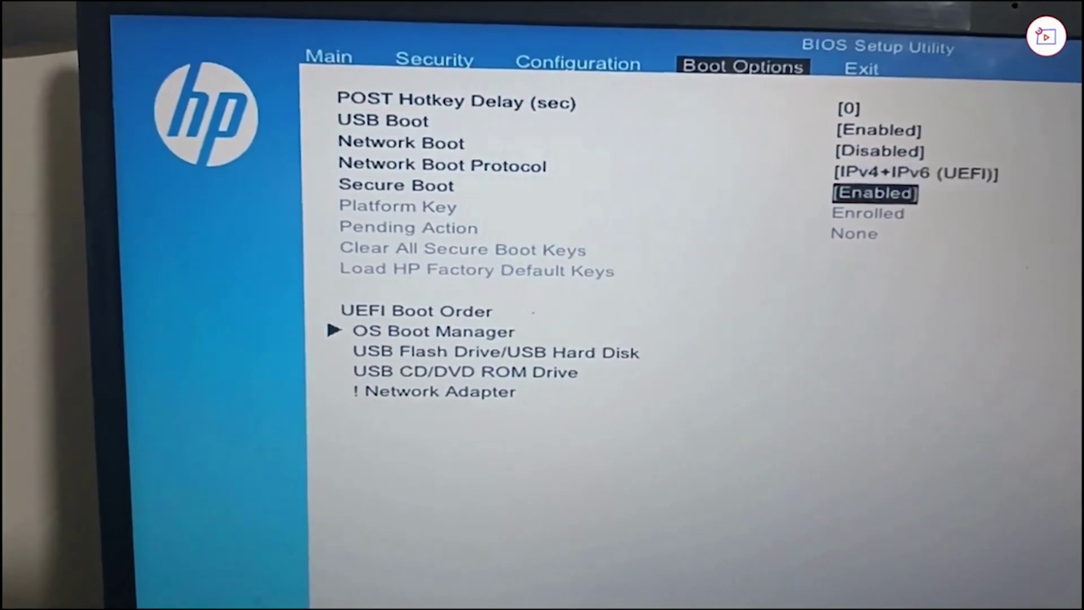
Bring up the Disabled/Enabled choice list for Secure Boot under Boot Options
{"action": "left_click", "coordinate": [873, 189]}
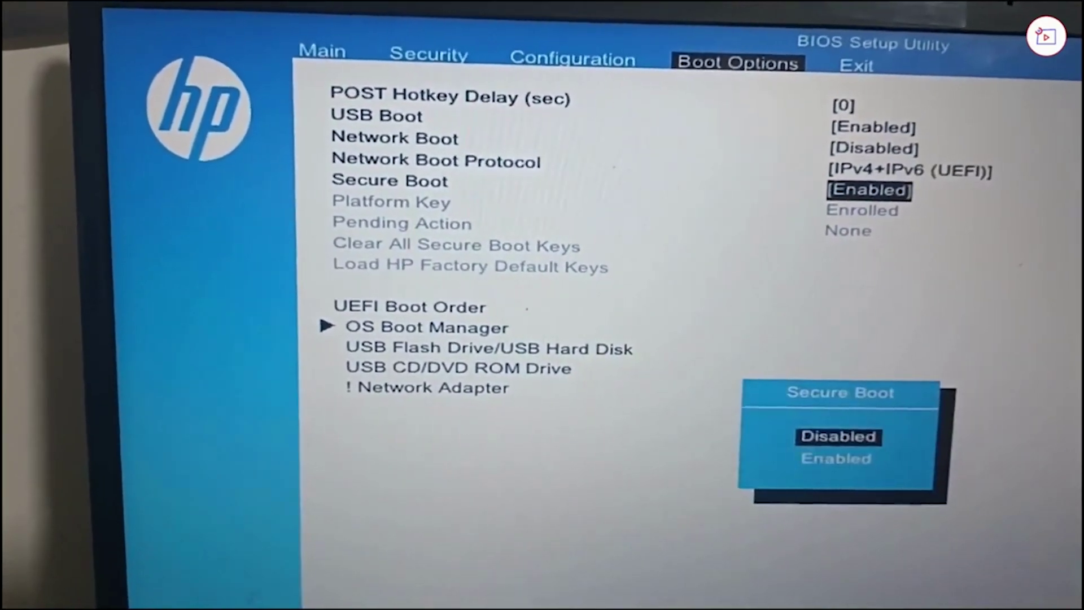